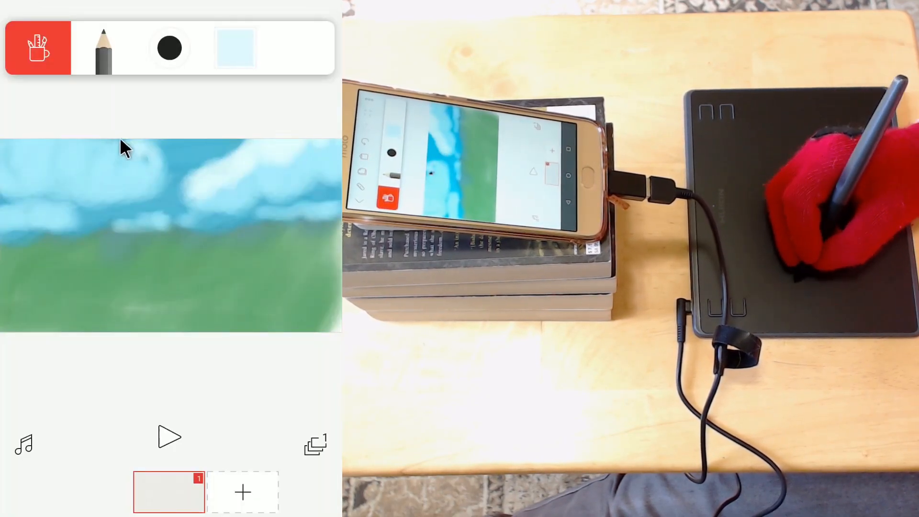
Step: Brush dark green grass strokes, then lighter green blades, and bring up the colour picker again
left_click(234, 48)
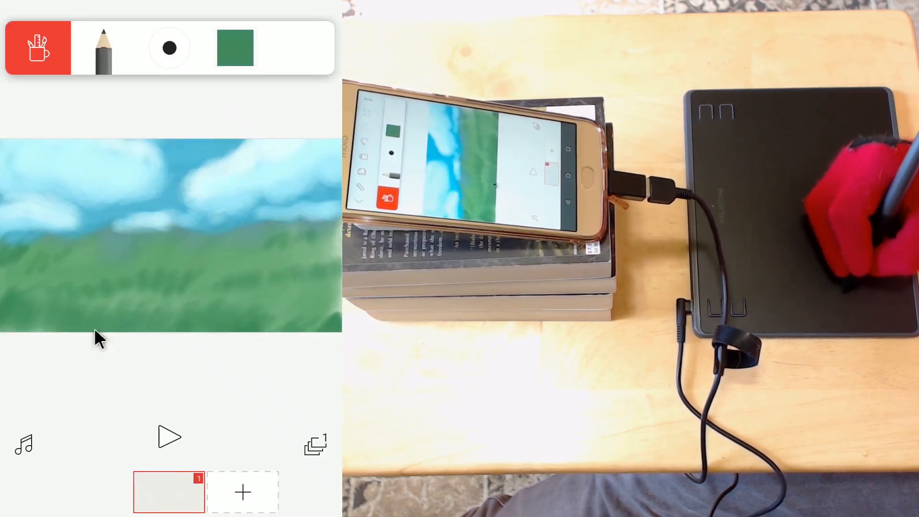
left_click(235, 48)
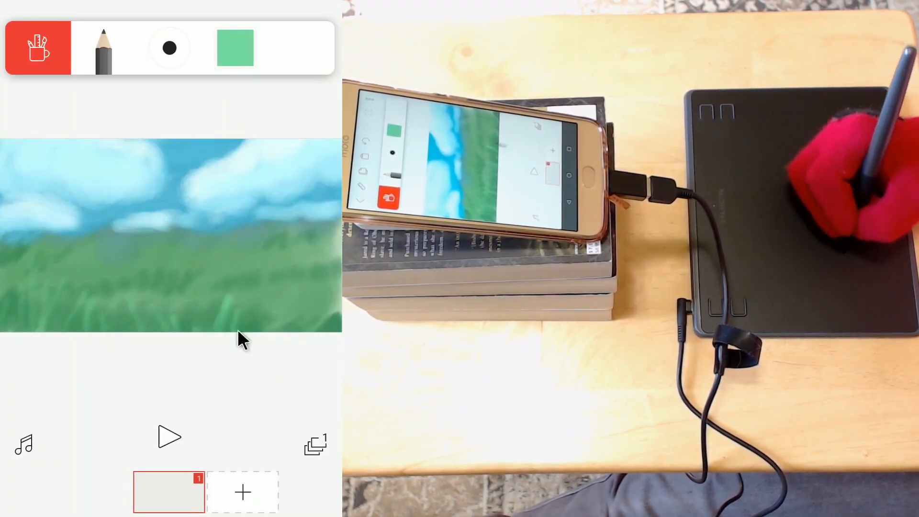
left_click(236, 48)
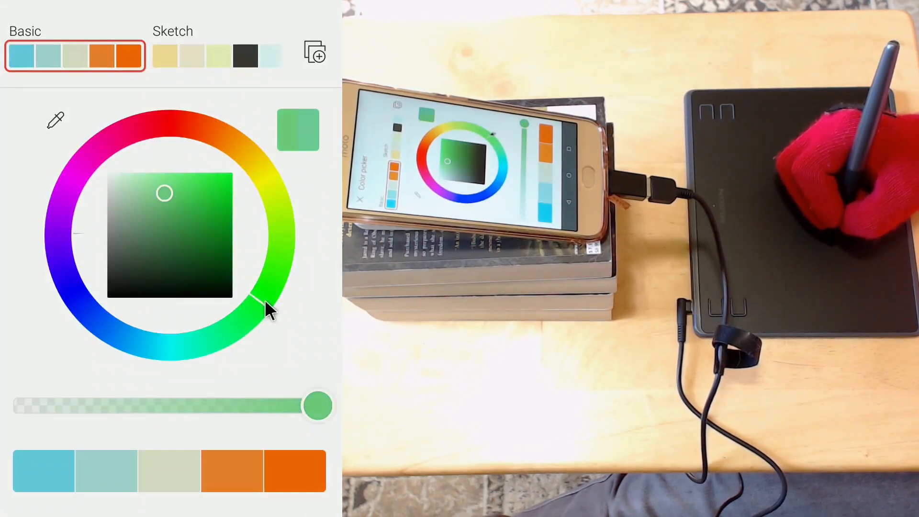